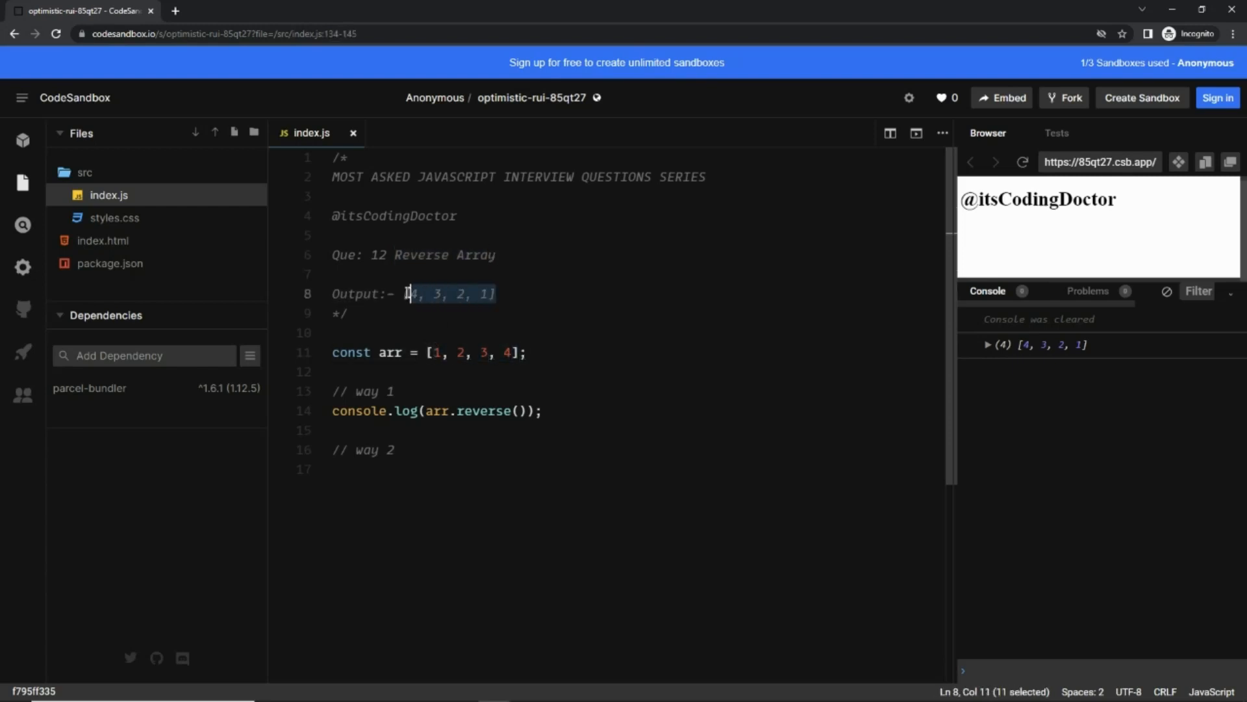
Step: Place the cursor at the end of the '// way 2' comment line in index.js
{"action": "left_click", "coordinate": [481, 411]}
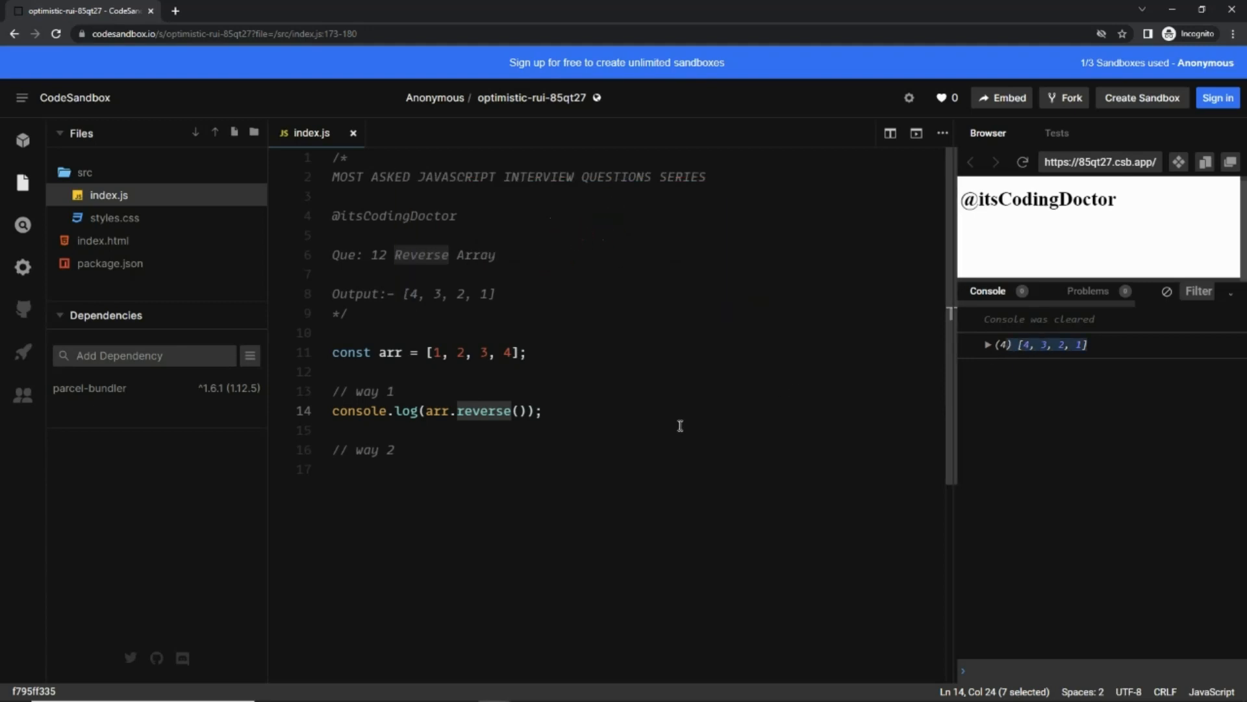
{"action": "mouse_move", "coordinate": [596, 451]}
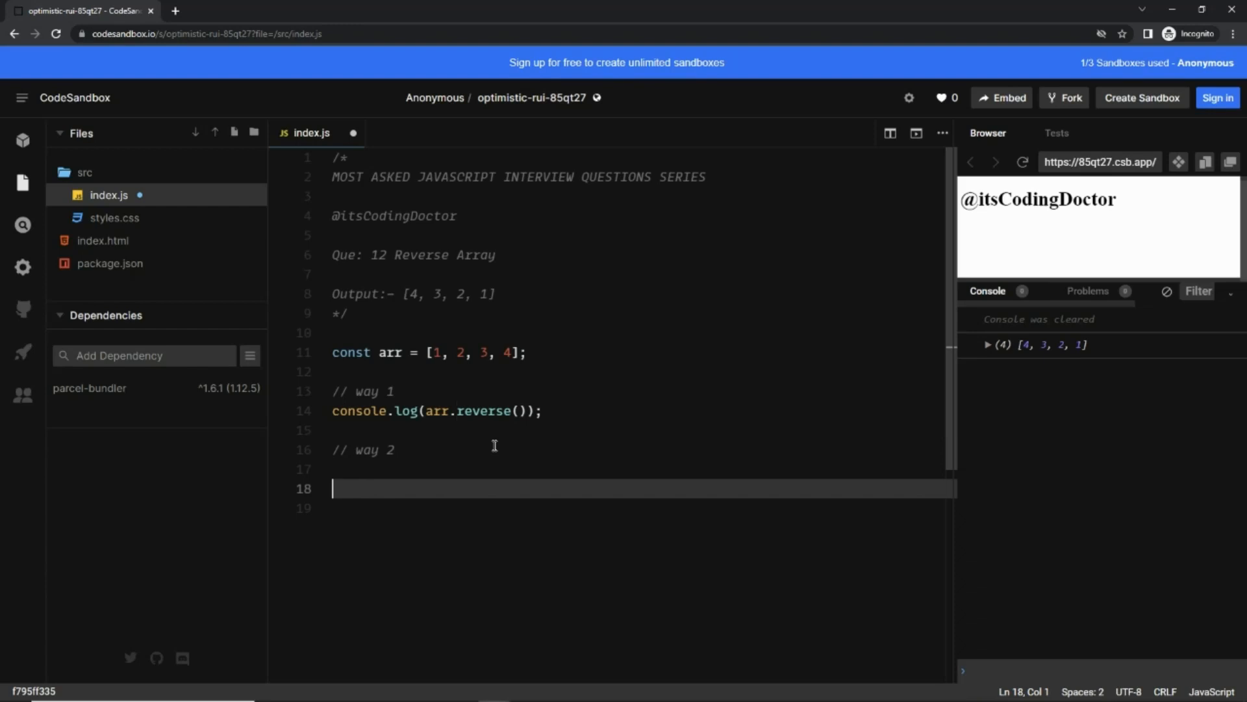
Step: Write const reversed = arr.reduceRight(() => {}, []) on line 18 under the way 2 comment
{"action": "type", "text": "const rever"}
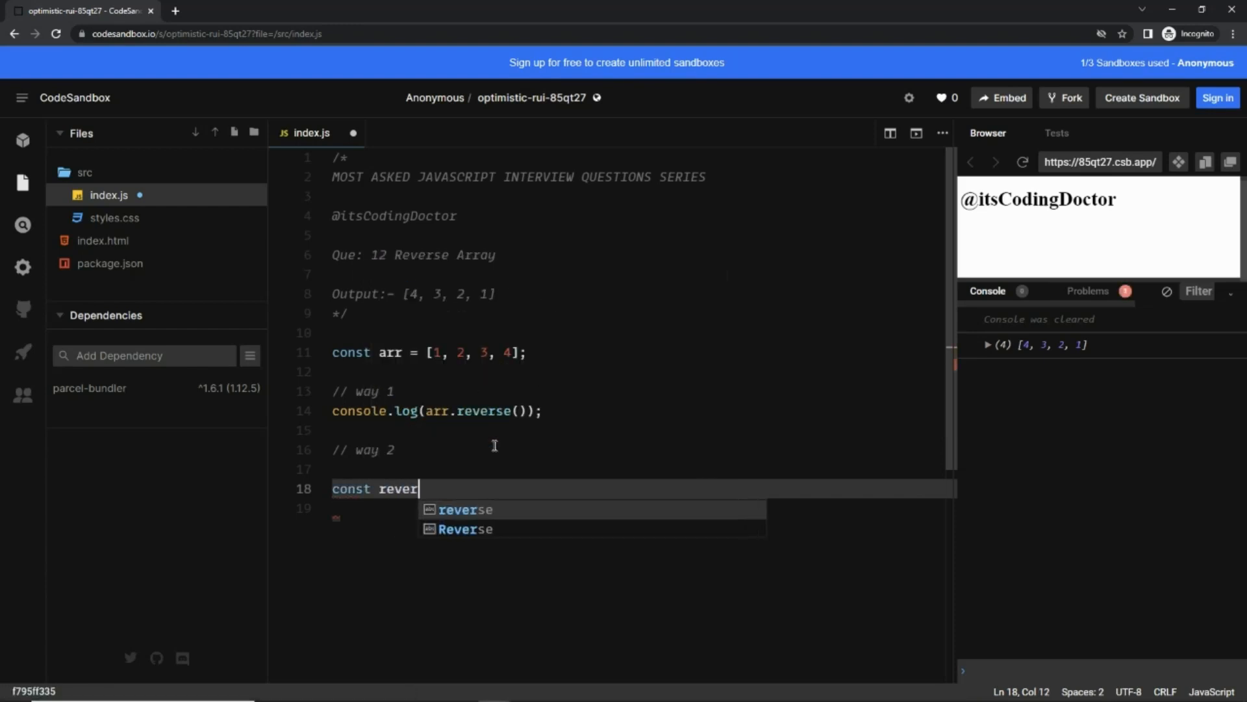
{"action": "type", "text": "sed ="}
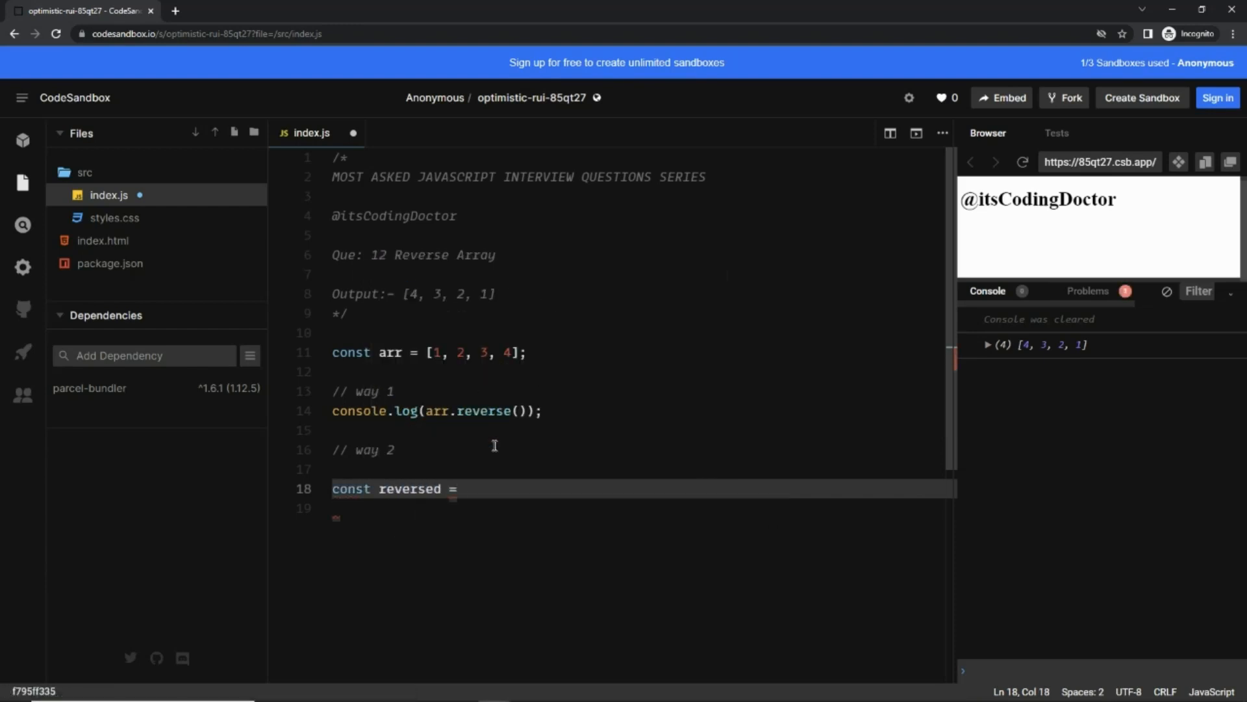
{"action": "type", "text": "arr.reduceRight"}
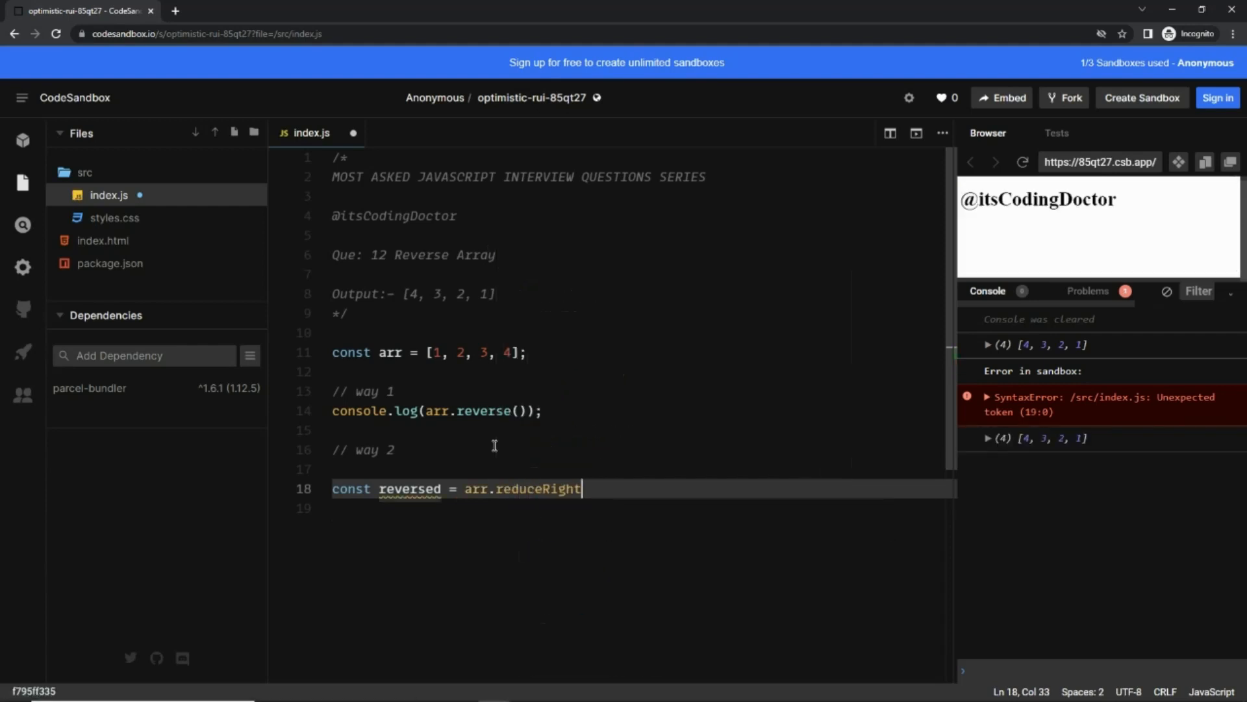
{"action": "type", "text": "()"}
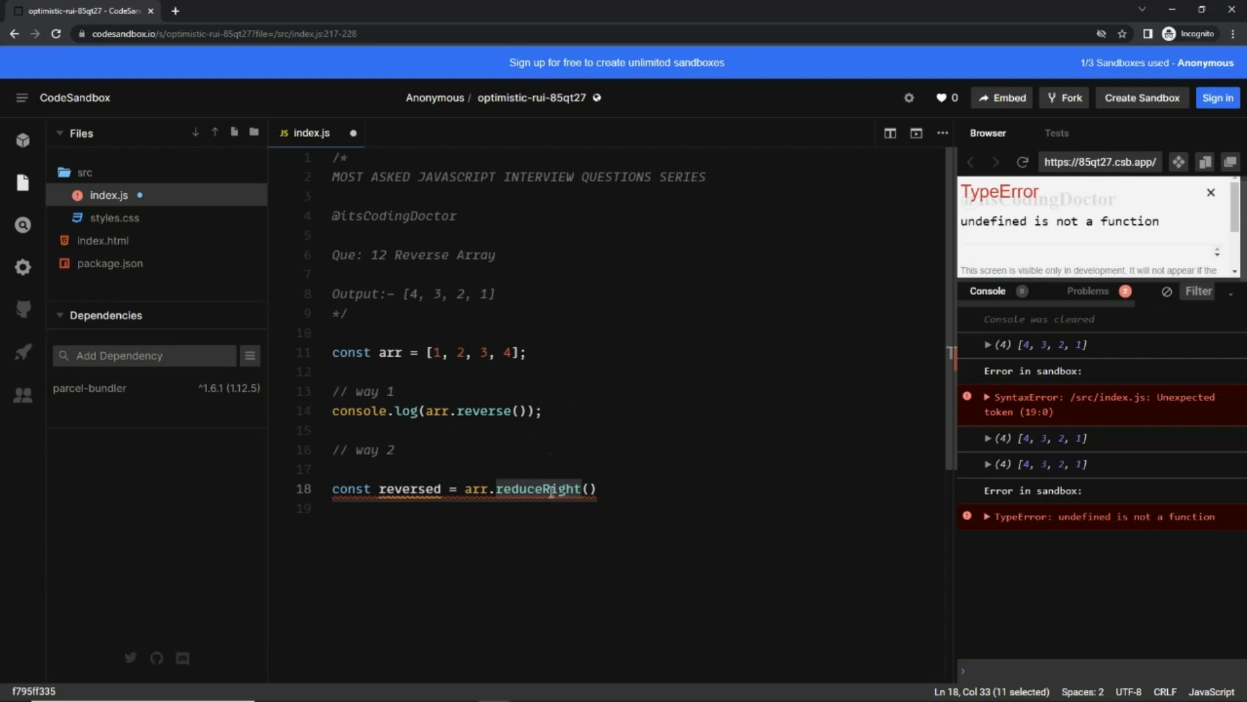
{"action": "mouse_move", "coordinate": [545, 489]}
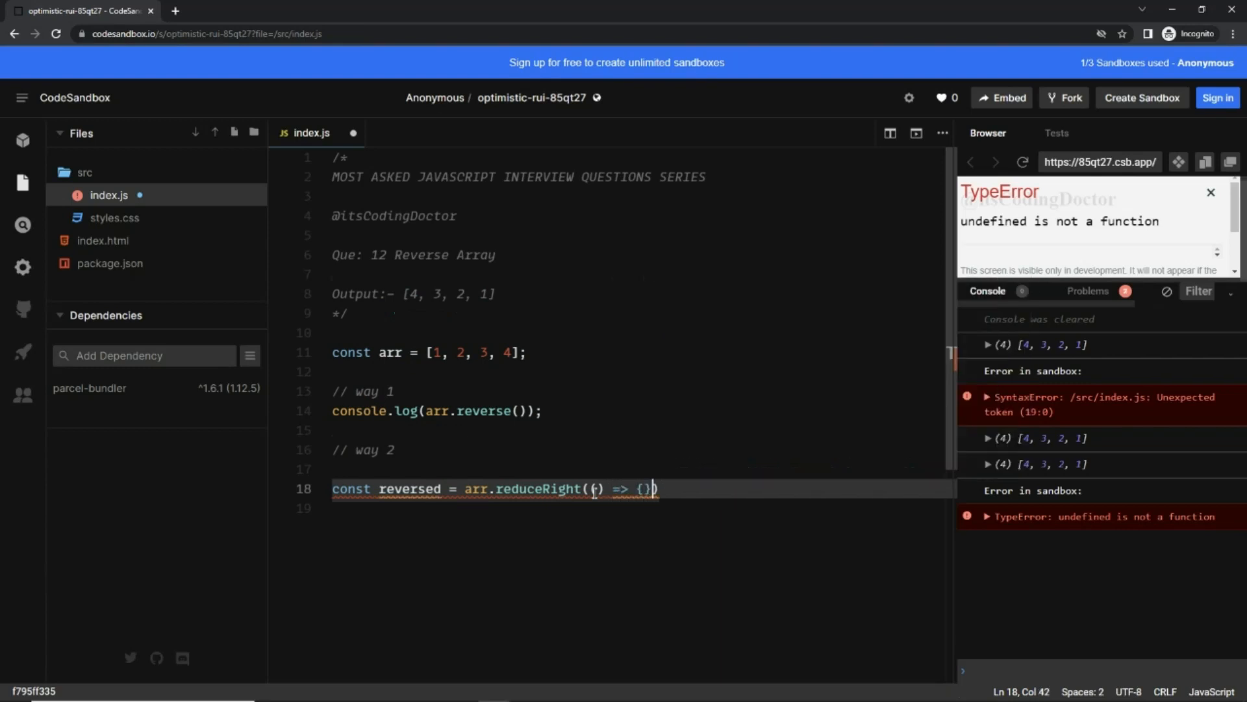
{"action": "type", "text": ", []"}
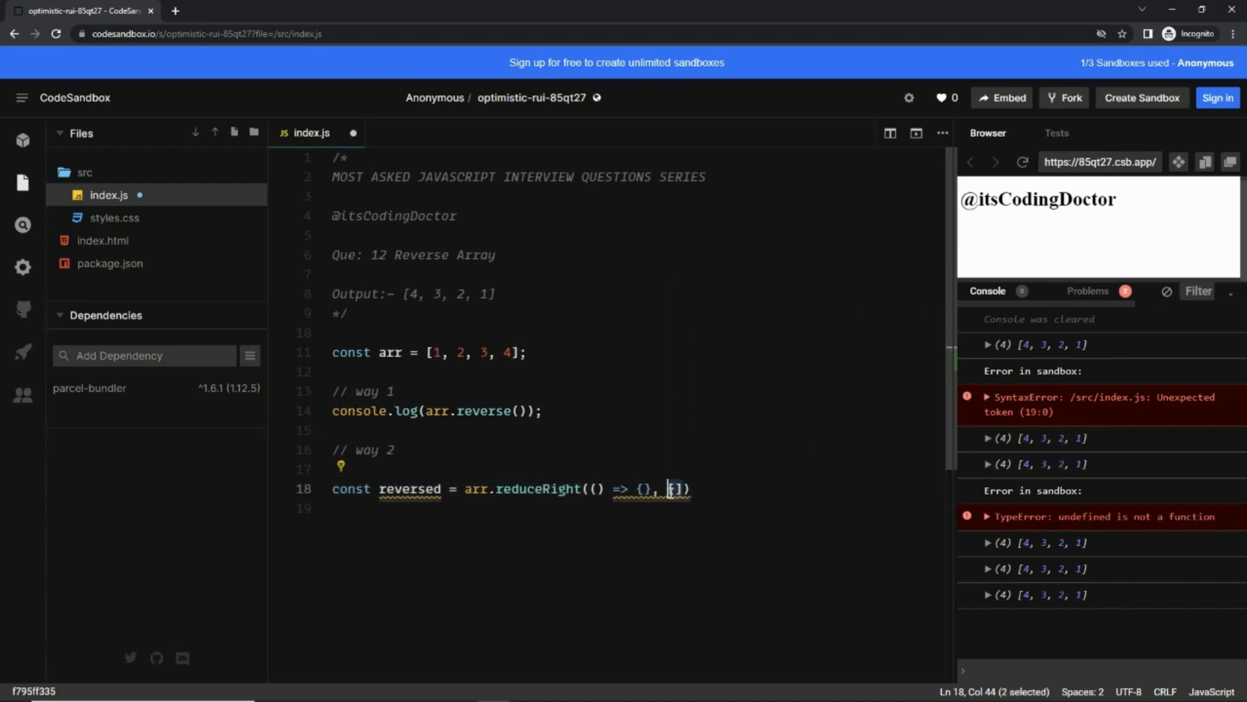
Step: Give the callback parameters acc and elem, with acc.push(elem) in its body and the start of return
{"action": "type", "text": "a"}
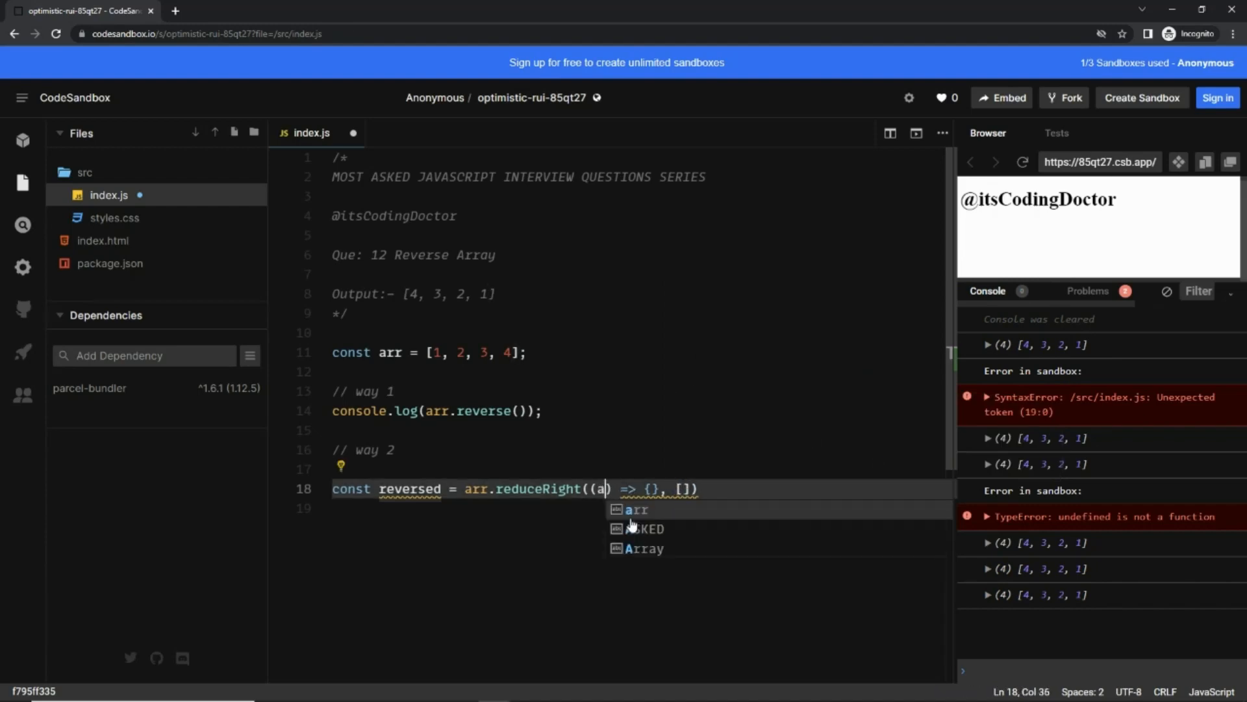
{"action": "type", "text": "cc, elem"}
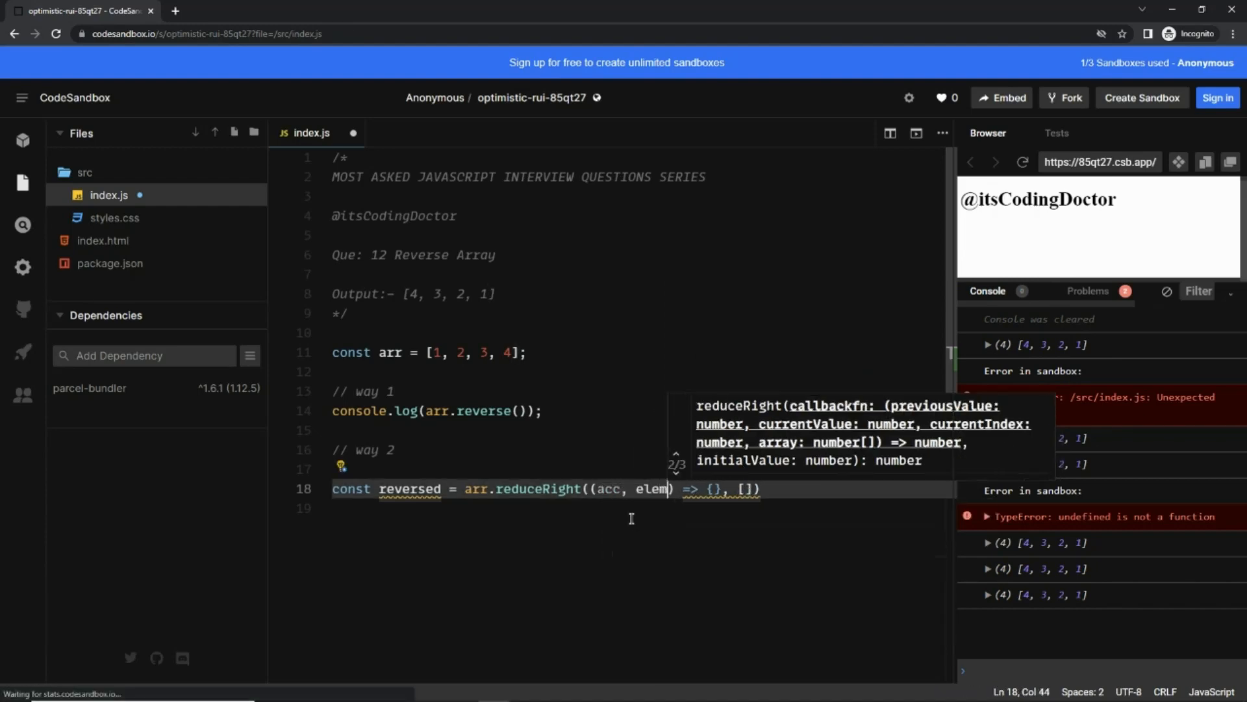
{"action": "key", "text": "Enter"}
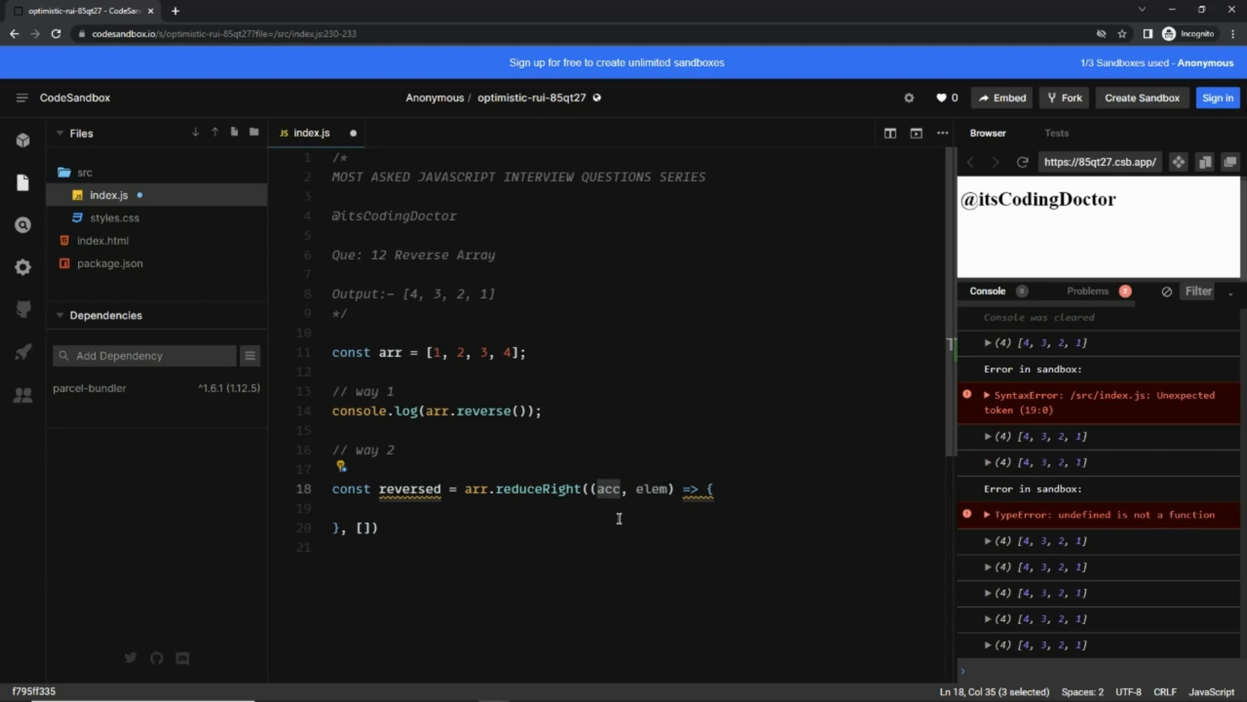
{"action": "type", "text": "acc"}
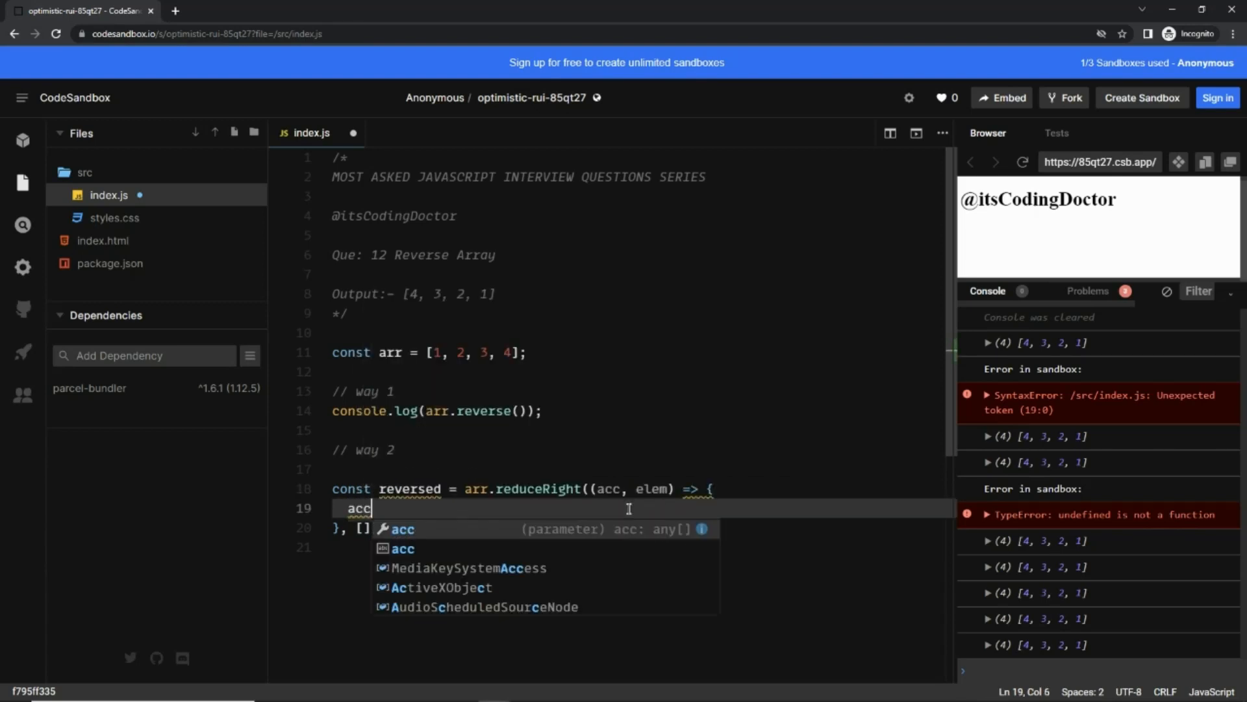
{"action": "type", "text": ".push()"}
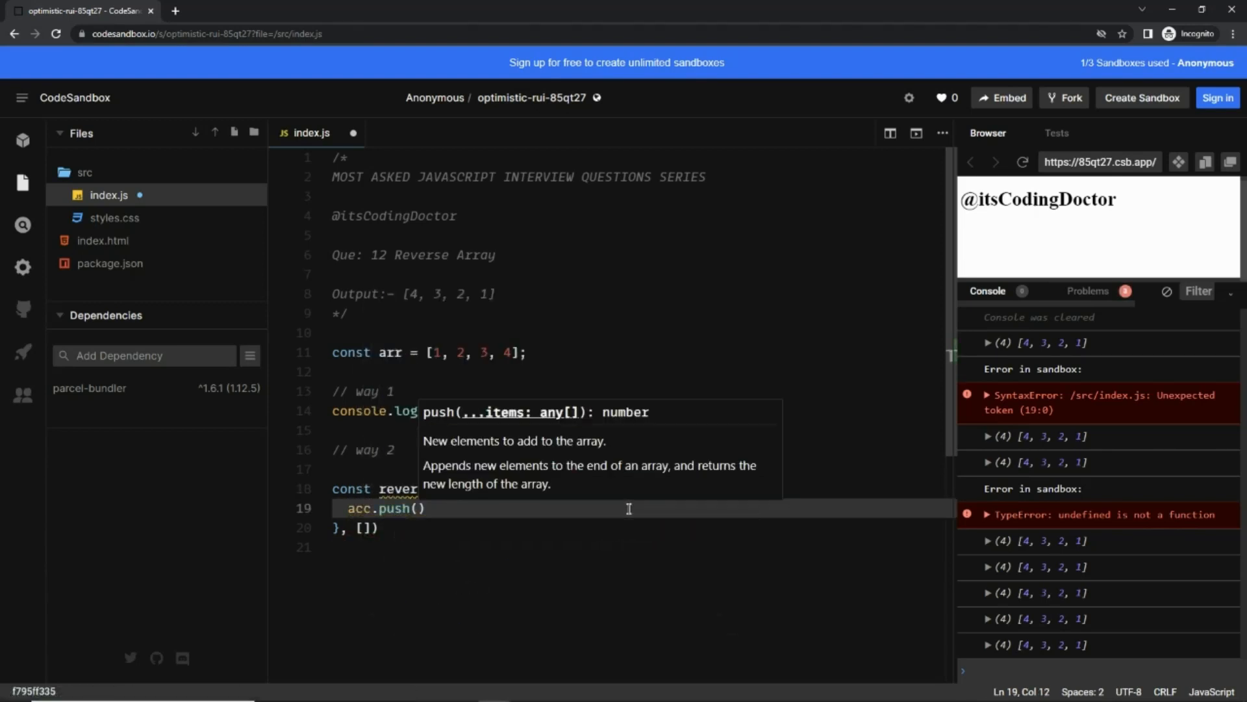
{"action": "type", "text": "elem"}
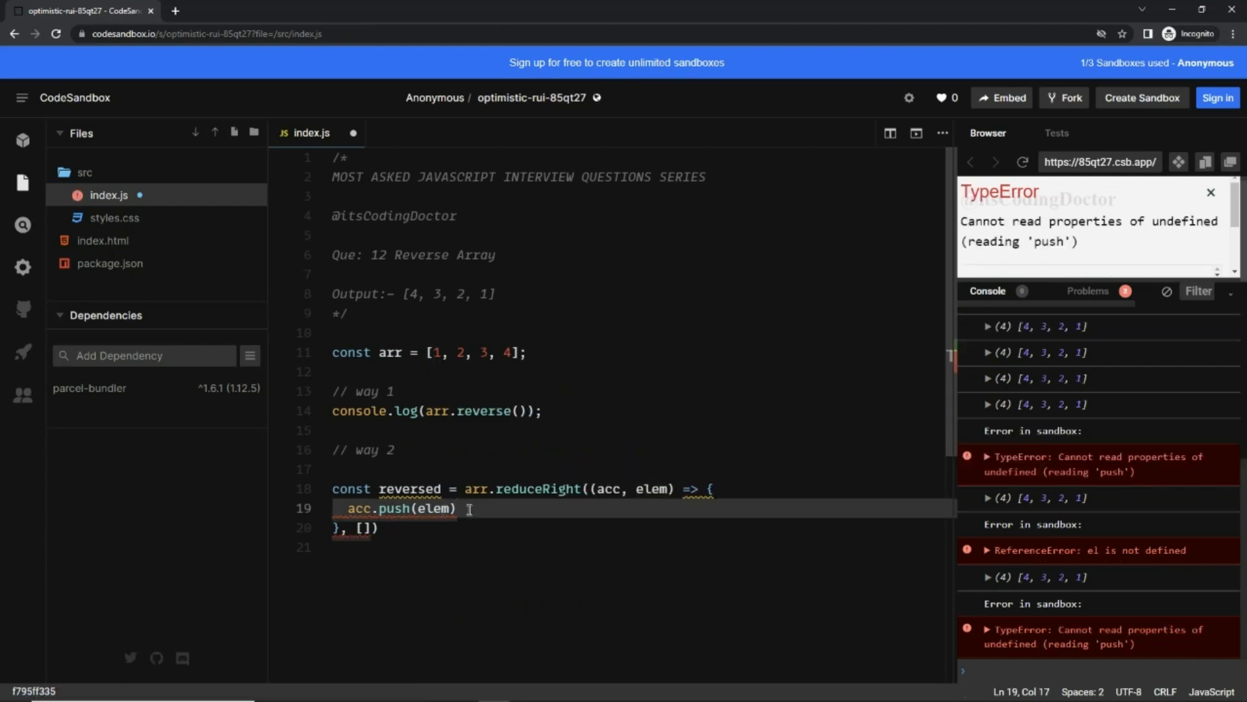
{"action": "type", "text": "return acc;"}
{"action": "type", "text": "co"}
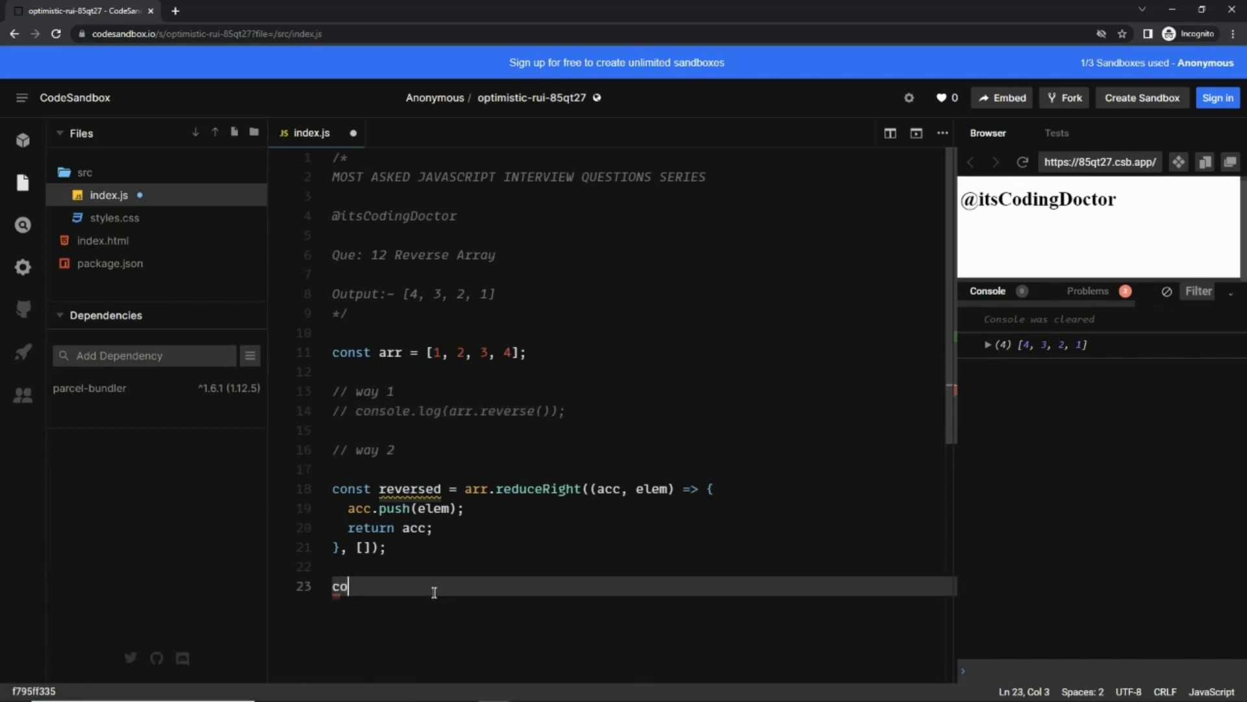
Step: Log reversed with console.log(reversed) so the console prints [4, 3, 2, 1]
{"action": "type", "text": "nsole.log("}
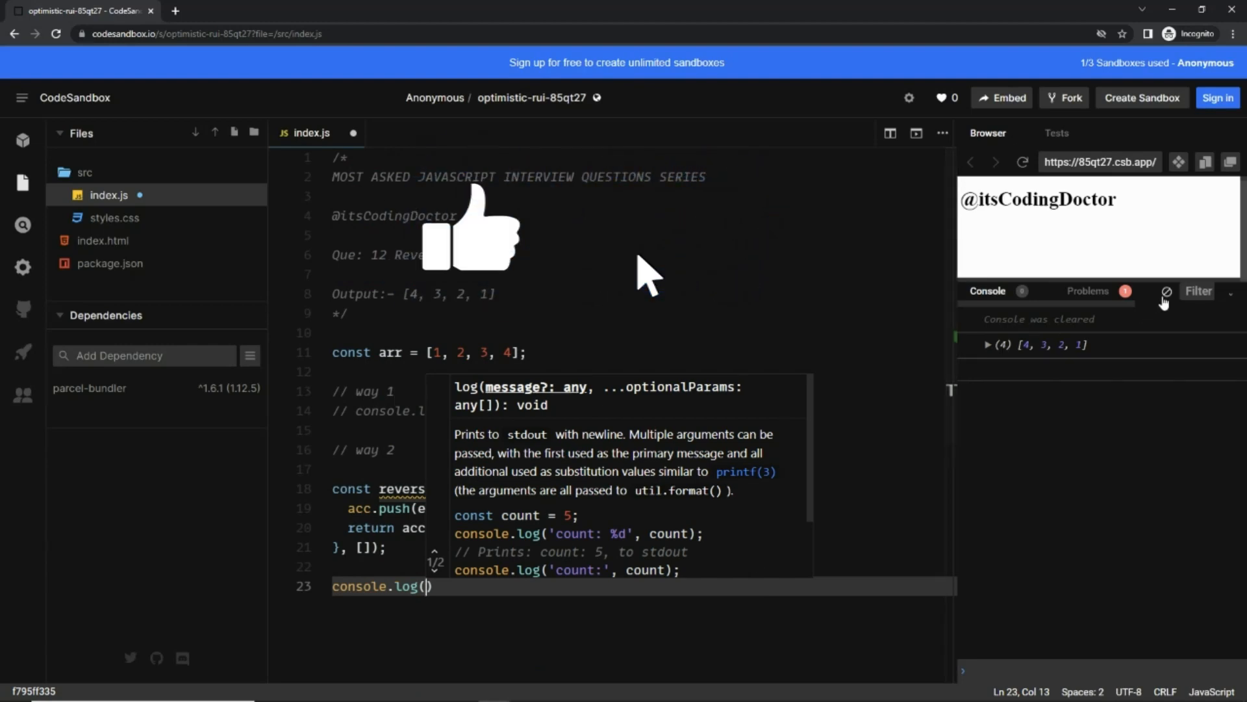
{"action": "type", "text": "reversed"}
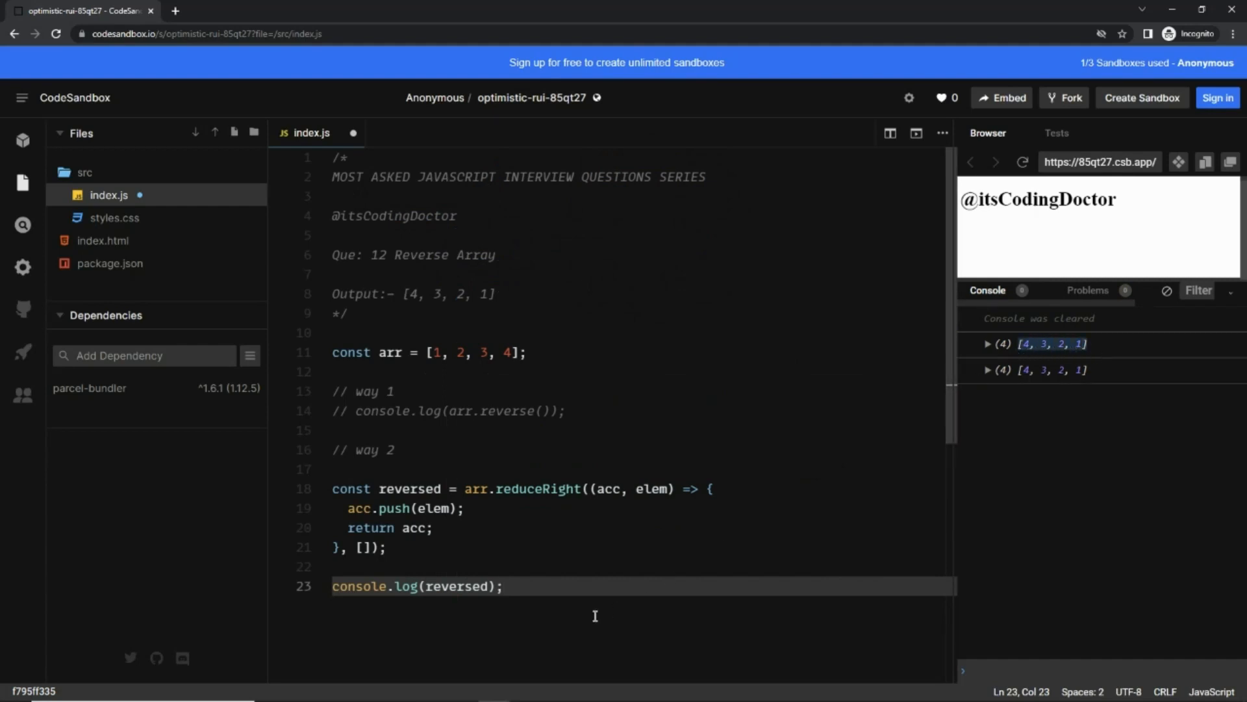
{"action": "mouse_move", "coordinate": [574, 588]}
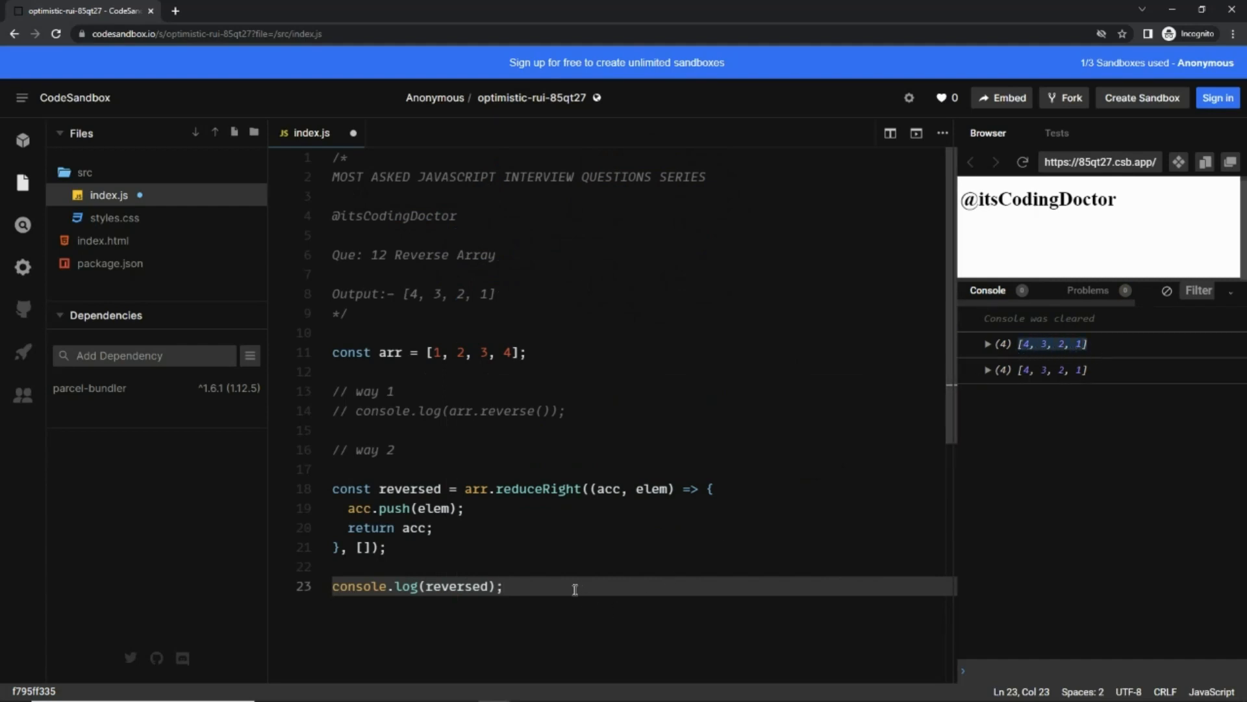